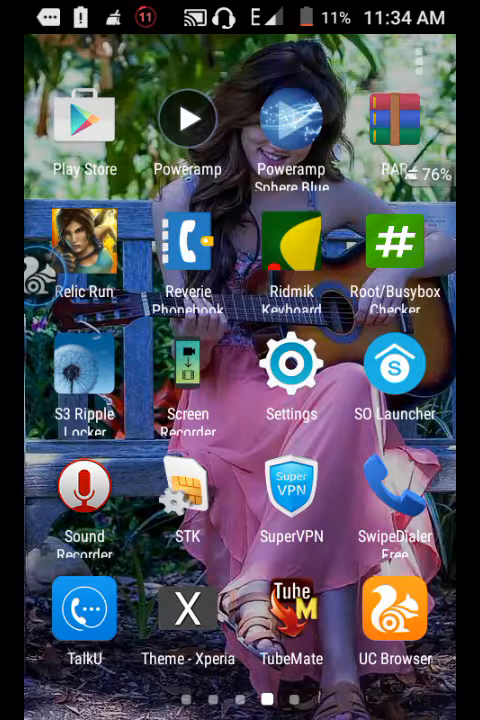
Open the phone's Settings and view the storage details
click(291, 363)
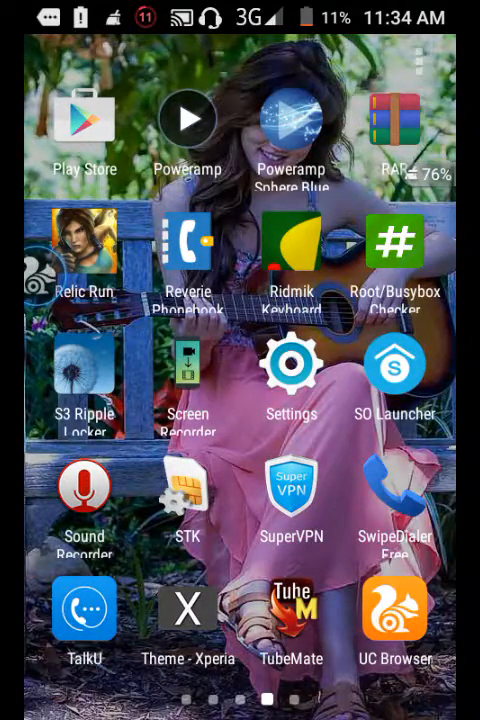
click(291, 363)
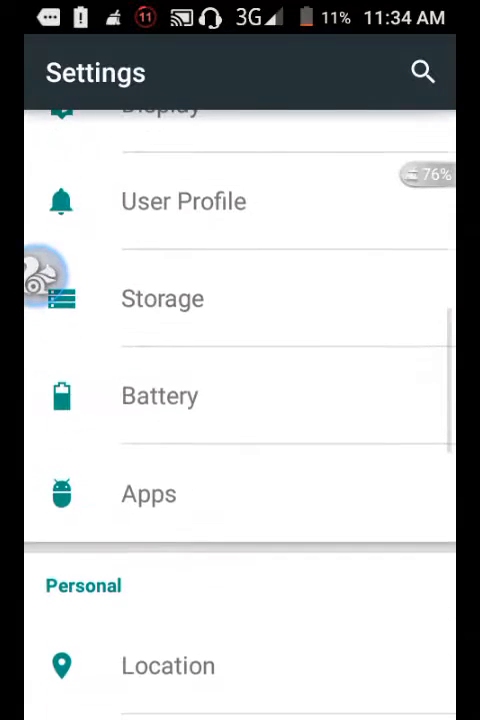
click(162, 298)
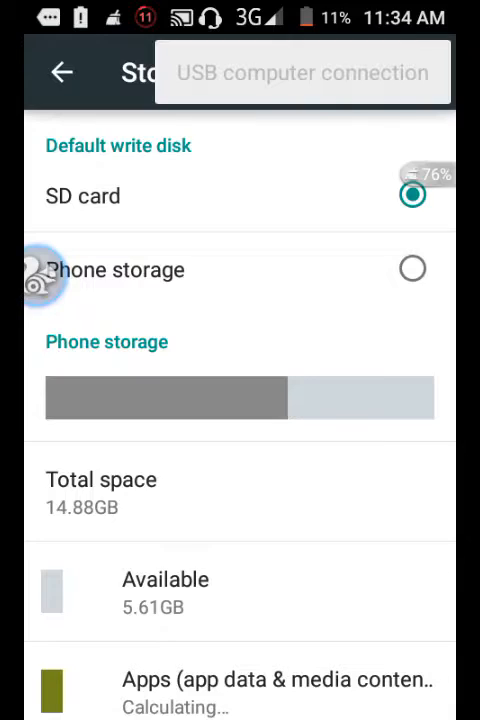
Run Root/Busybox Checker's root check, confirming the phone is rooted
key(HOME)
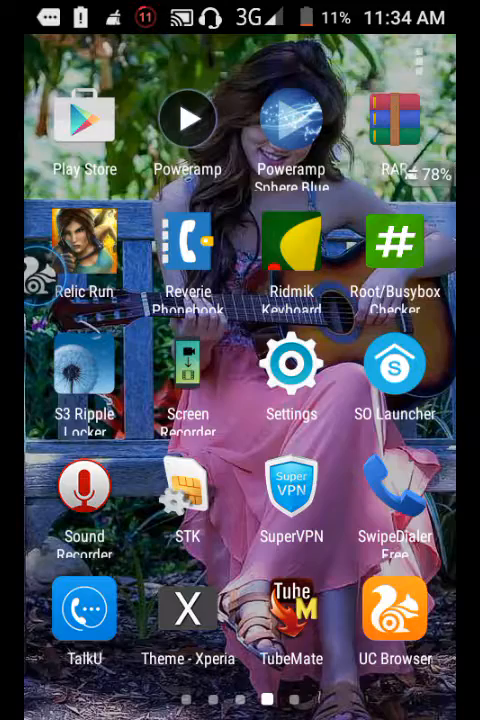
scroll(left, 3)
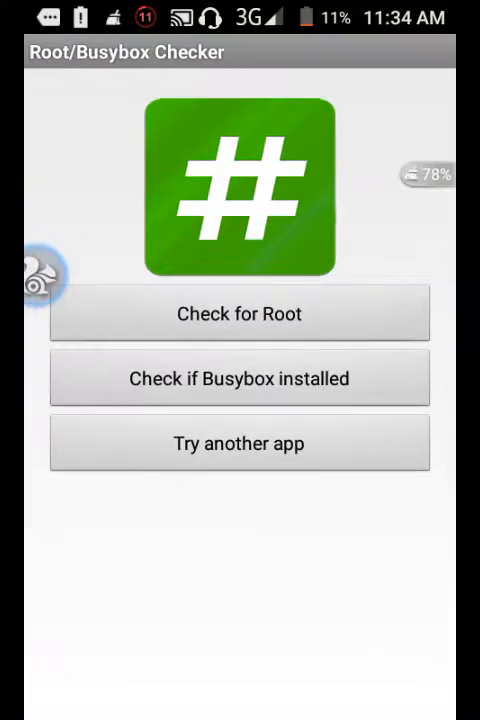
click(239, 313)
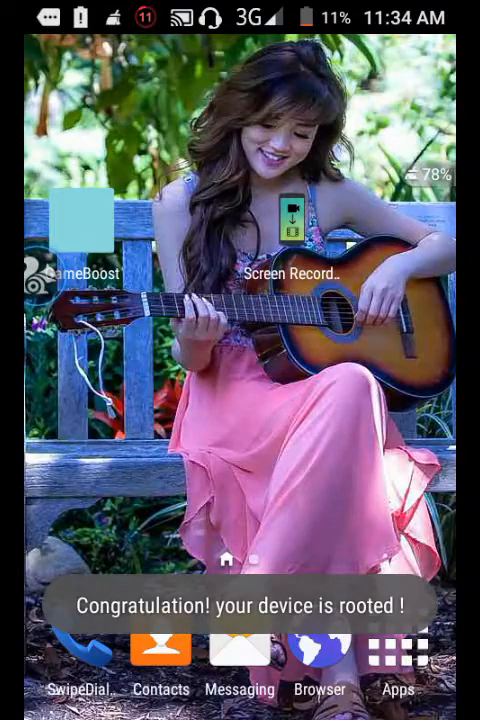
Scroll the SG USB Mass Storage Play Store listing showing it installed, reaching its home screen shortcut
scroll(down, 3)
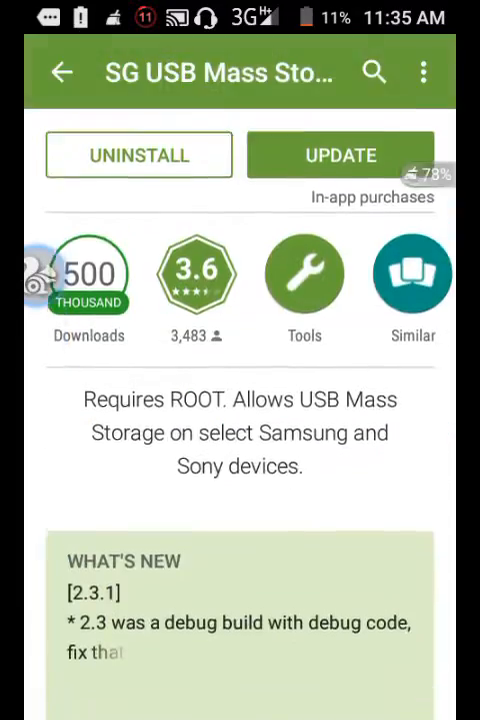
scroll(down, 3)
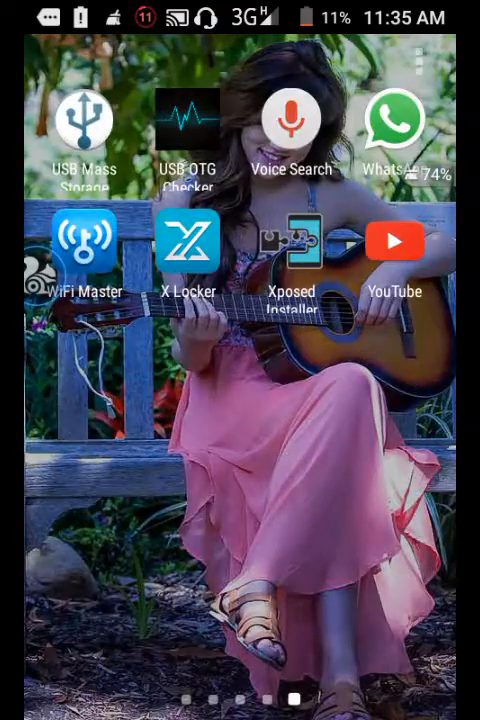
Launch USB Mass Storage Enabler, dismiss the warning, and force-unmount the microSD card for mass storage
click(84, 120)
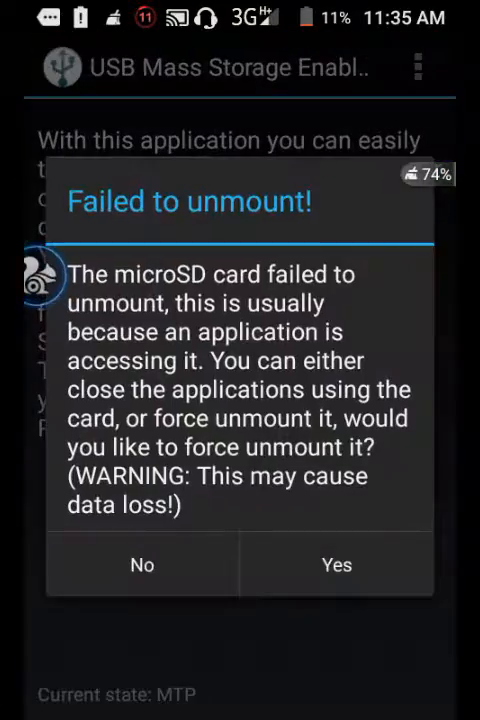
click(141, 564)
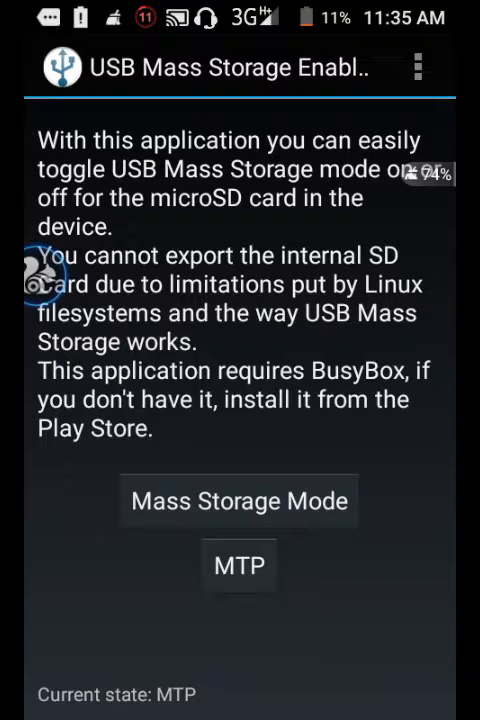
click(240, 500)
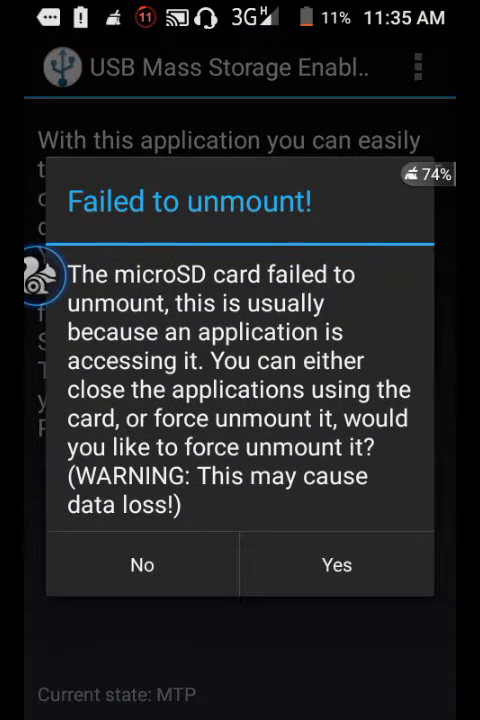
click(141, 564)
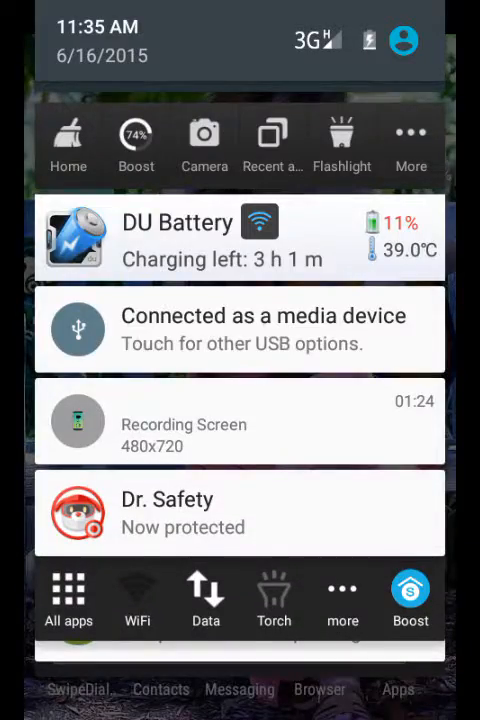
Dismiss the notification panel and reopen Android Settings from the home screen
click(240, 330)
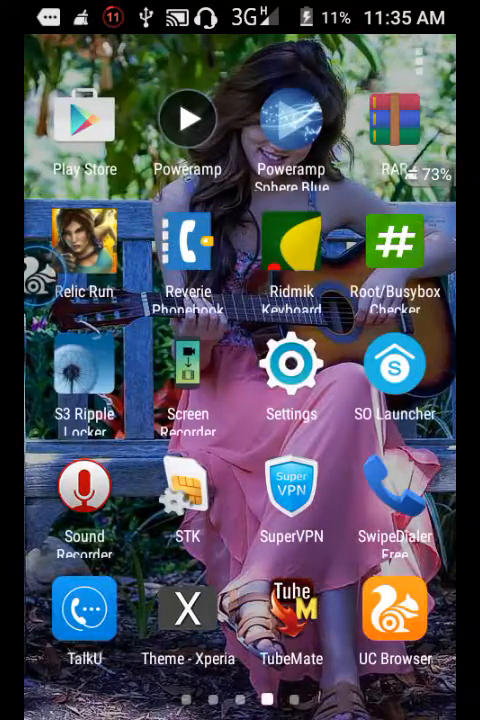
click(291, 363)
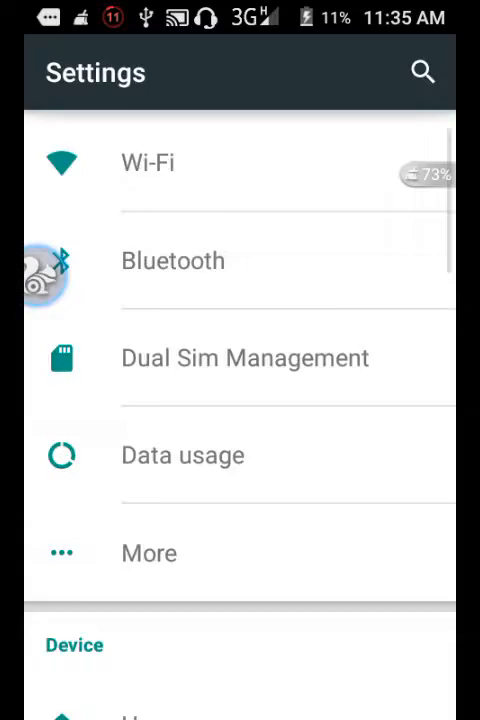